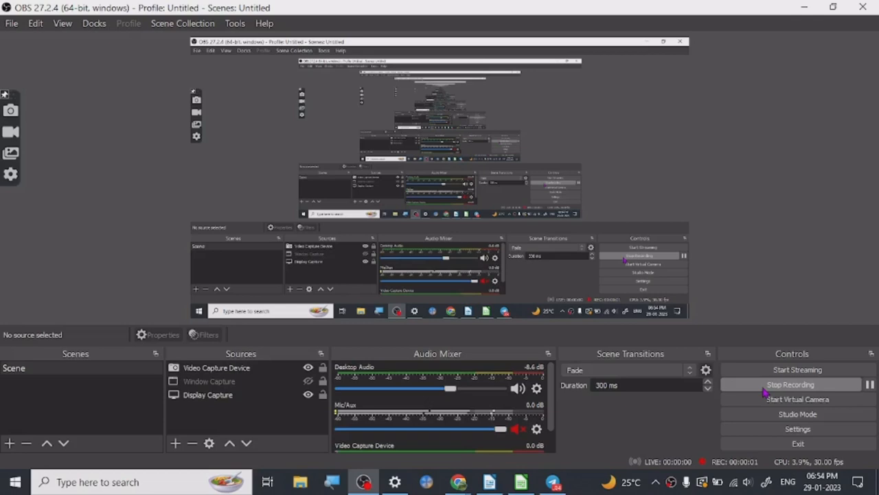
Step: Switch from OBS to the Chrome window with the 1,000 blog posts YouTube video
click(455, 481)
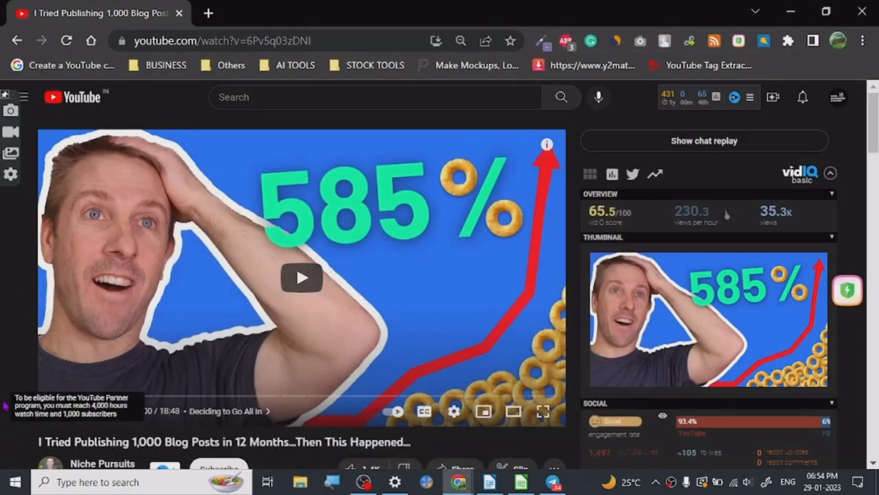
Step: Jump the video to about 3:39, pause on the 878 blog posts scene, and scroll to the description
scroll(down, 3)
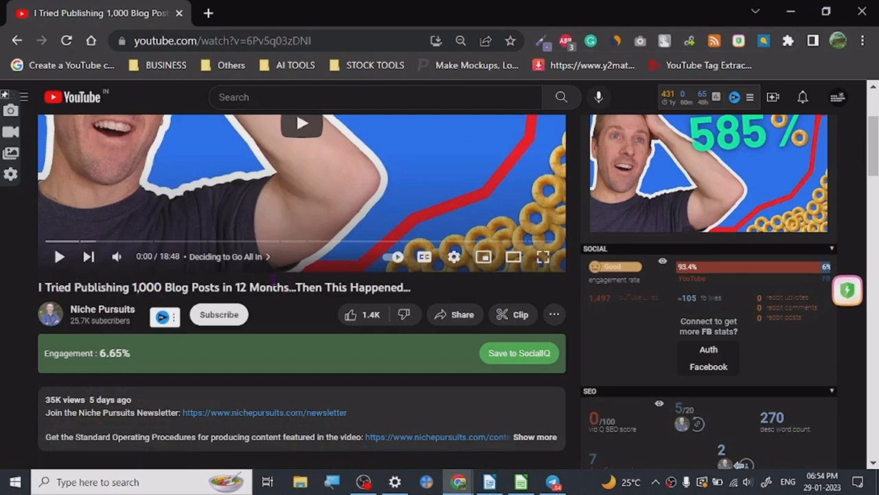
mouse_move(26, 326)
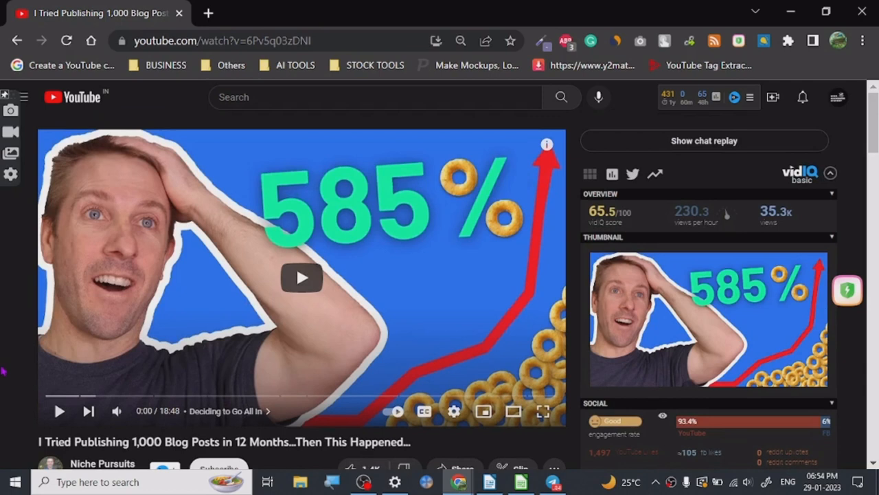
scroll(down, 3)
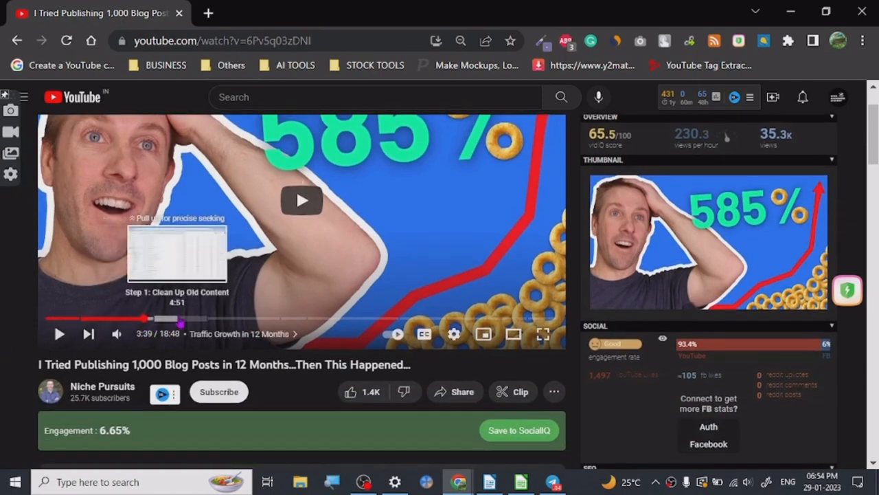
click(59, 334)
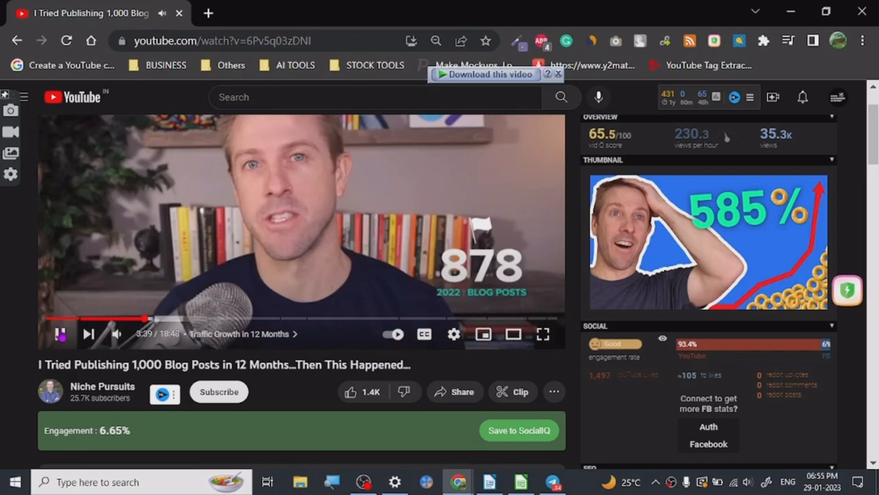
click(59, 334)
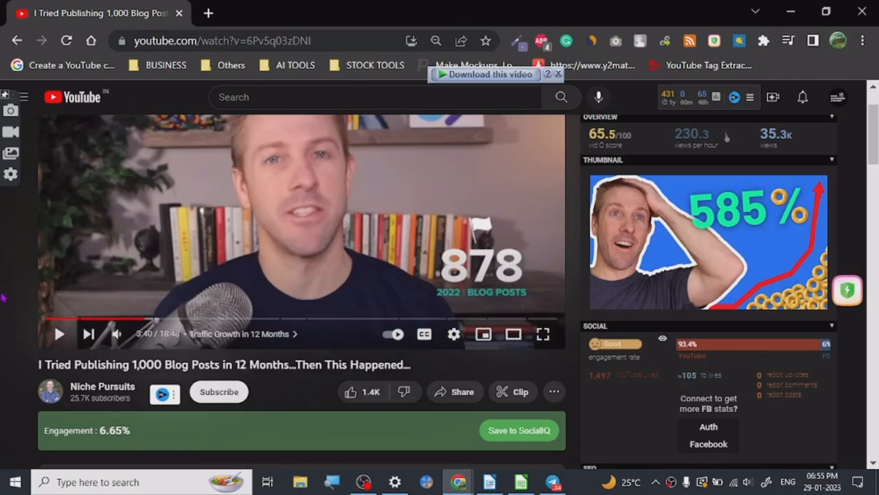
scroll(down, 3)
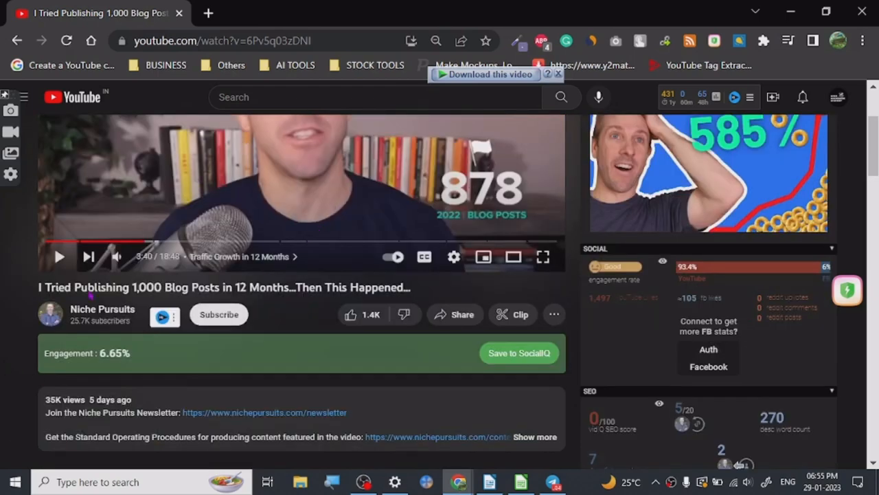
scroll(down, 3)
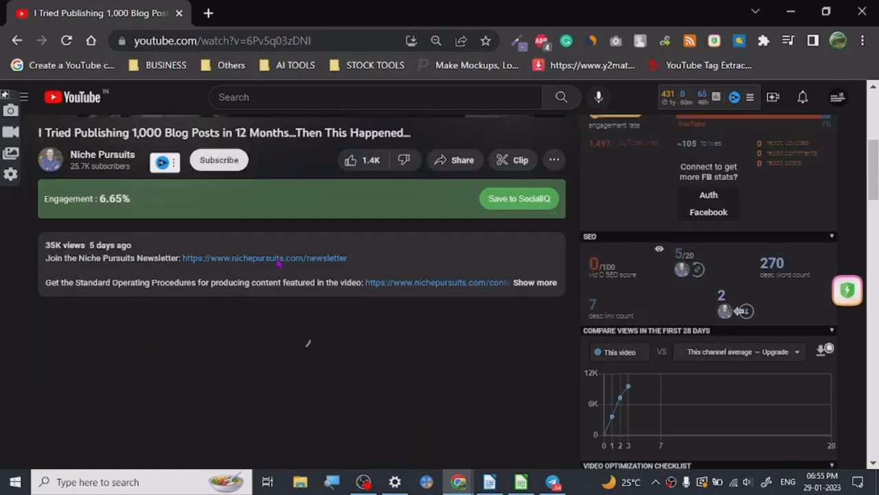
Step: In the blank Writer document, enter the headings KEYWORDS CLUSTERS and KEYWORD SELECTION
click(489, 481)
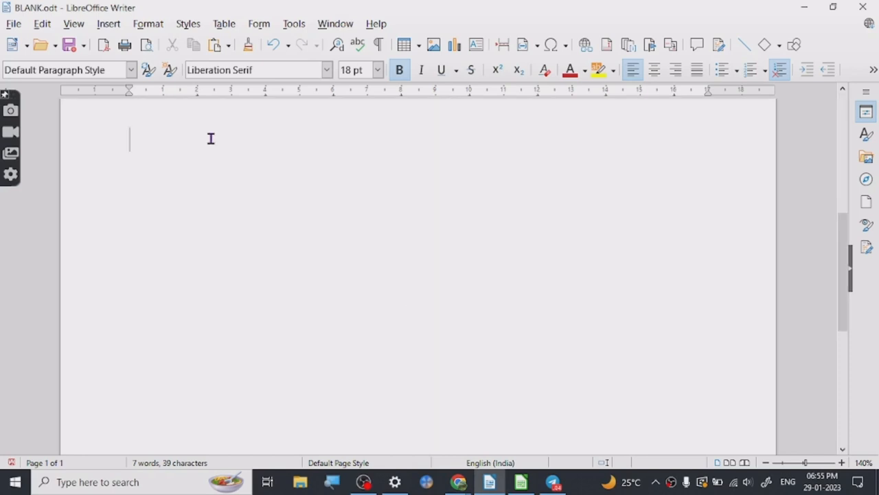
text(KEY)
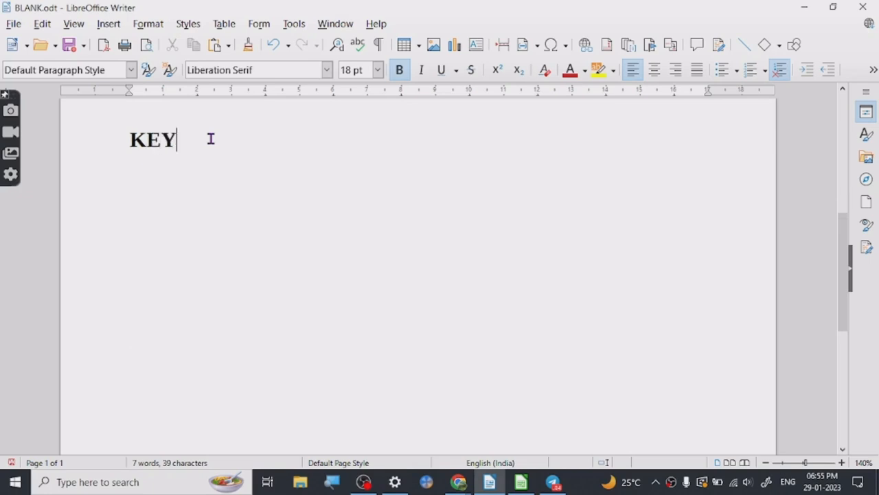
text(WORDS)
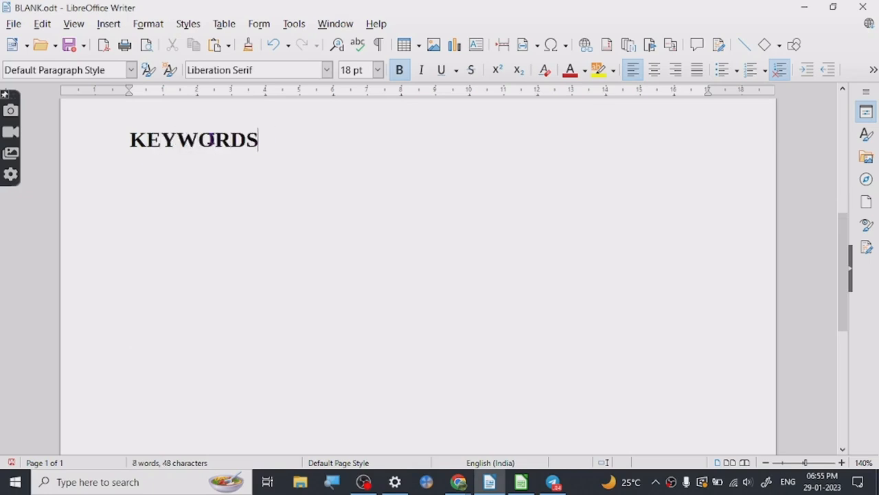
text(CLUS)
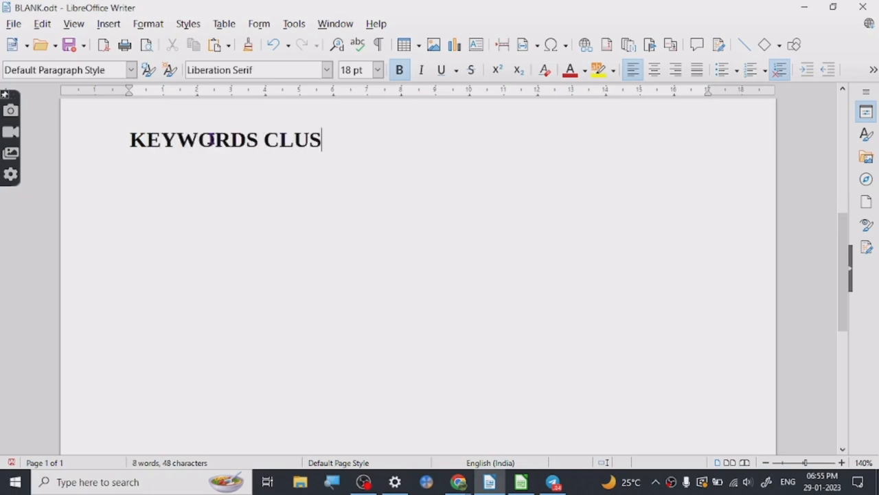
text(TERS)
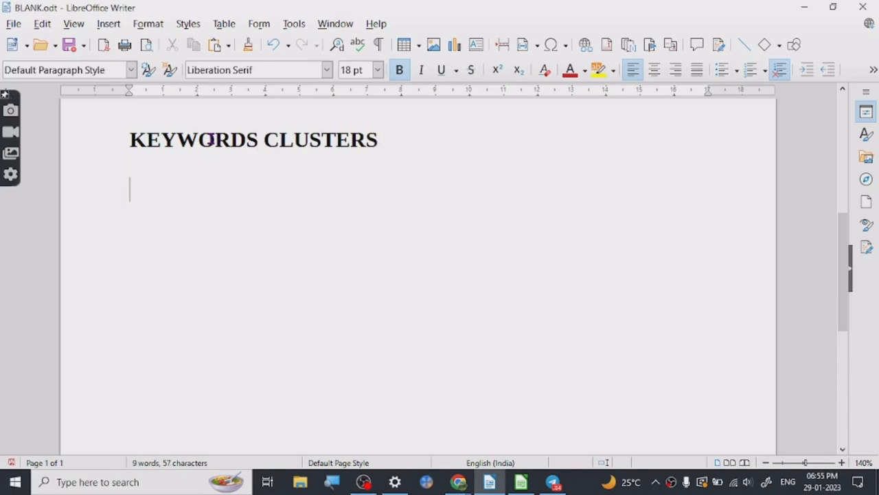
text(KEY)
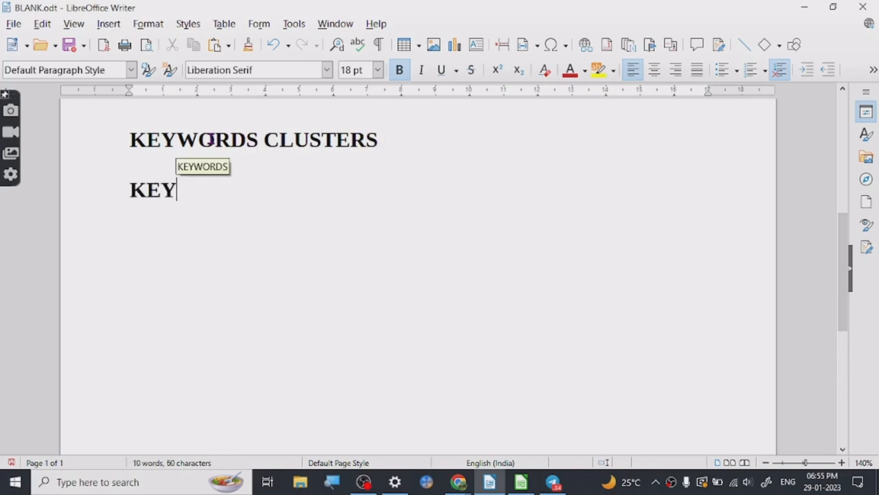
text(WOD SELECTION)
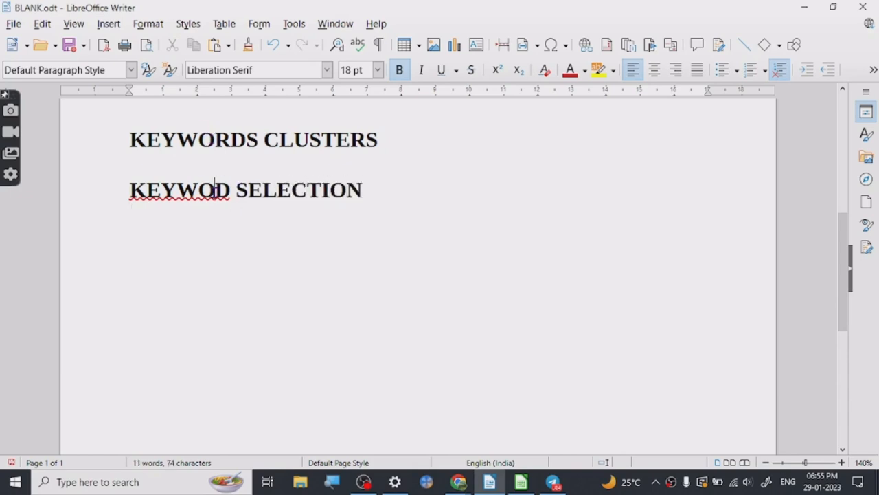
text(R)
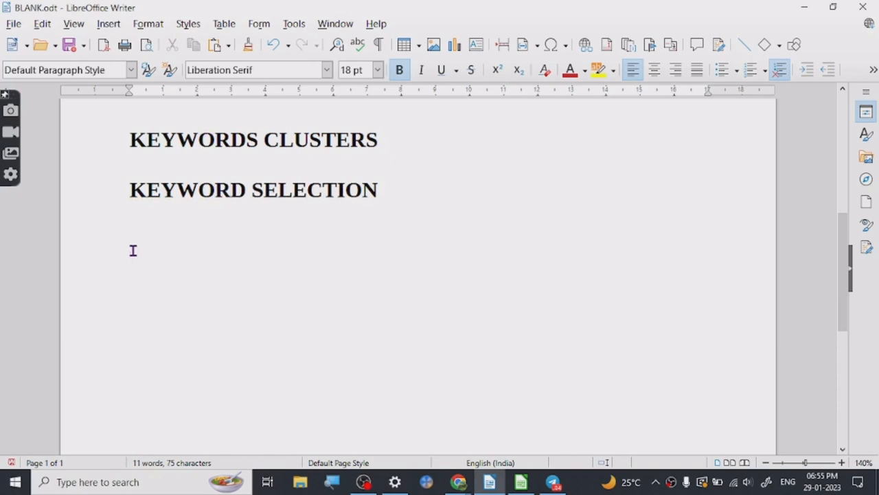
Step: Add the third heading LISTING THE KEYWORD – MAKE A RECORD
text(LIS)
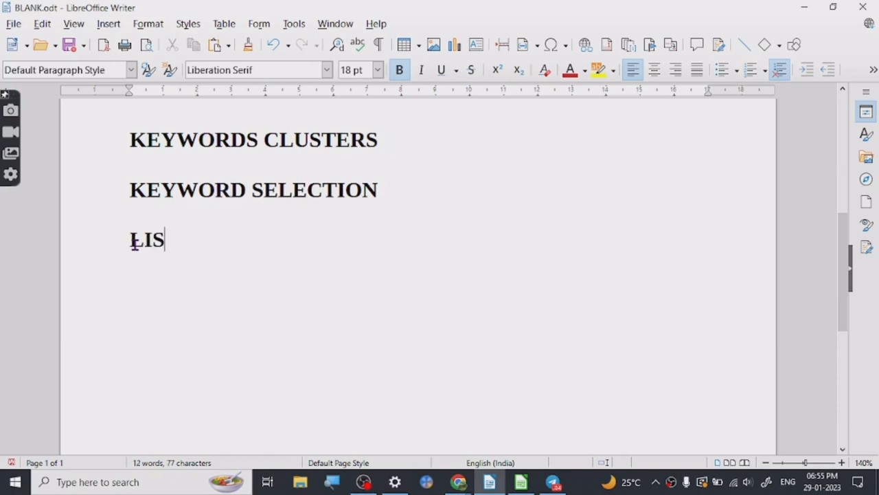
text(TING THE)
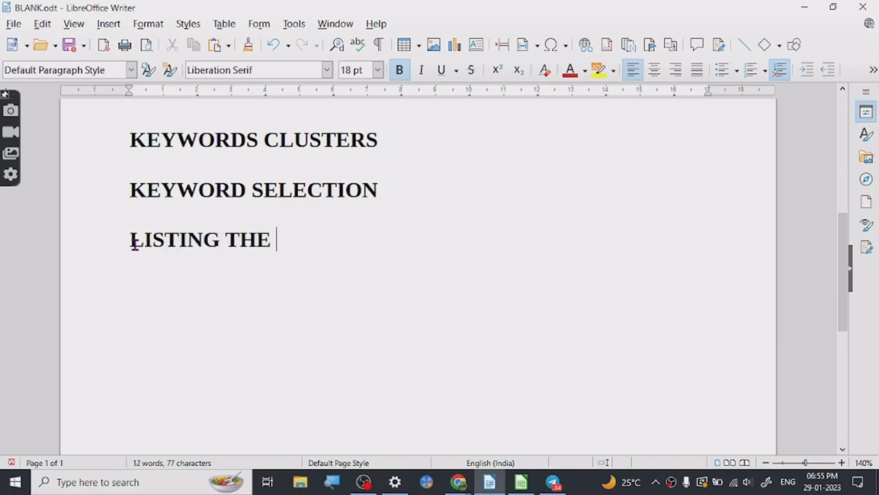
text(KEY)
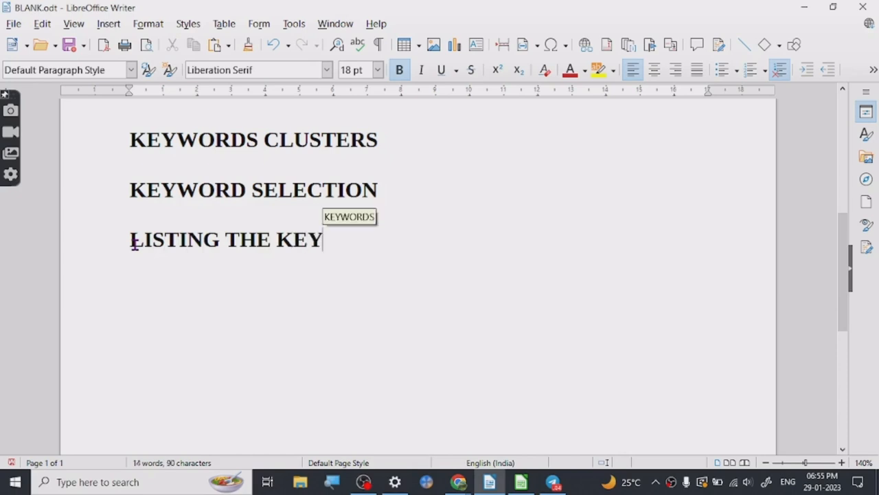
text(WOR)
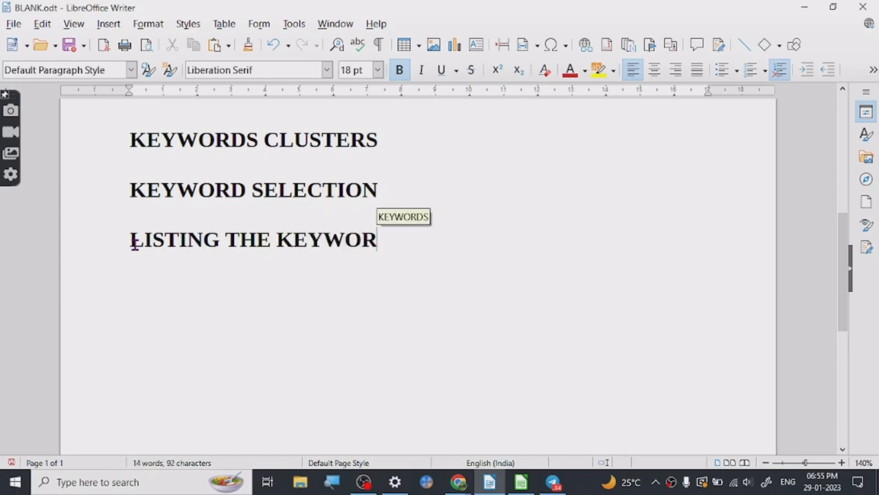
text(D)
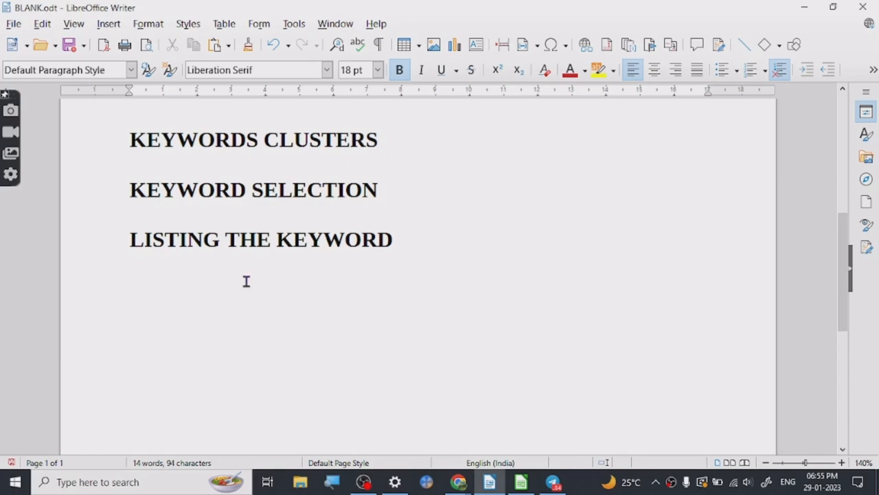
text(-)
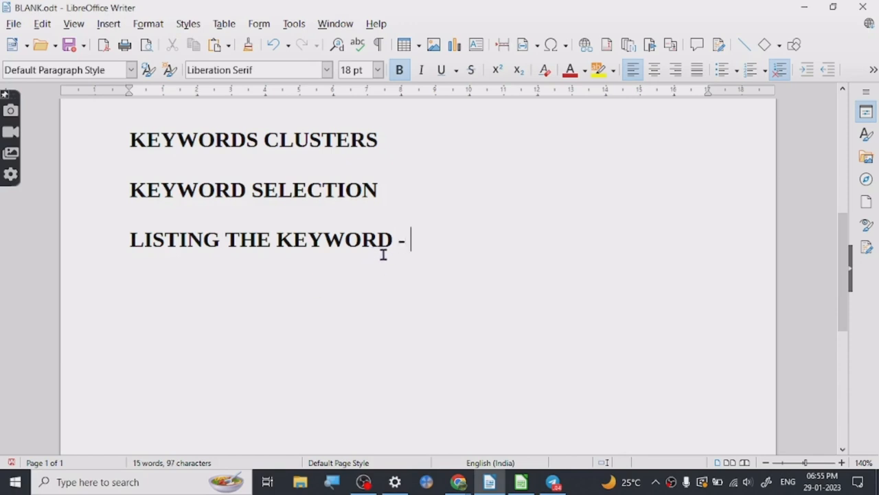
text(MA)
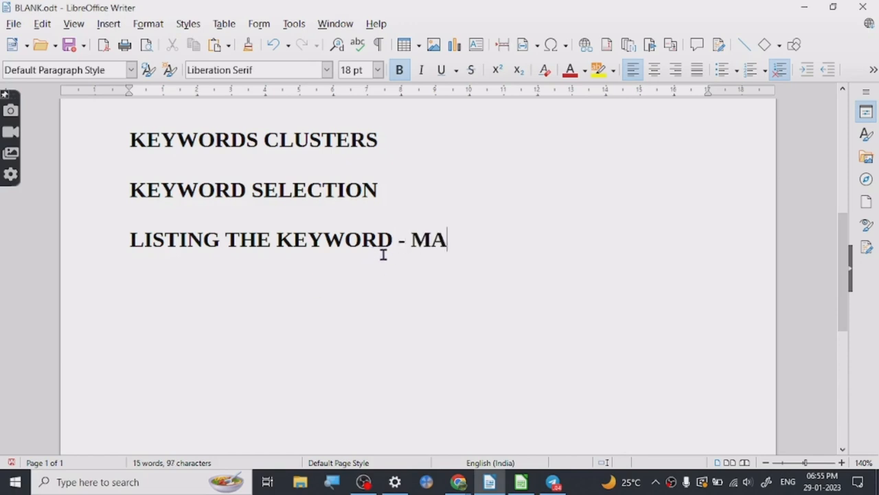
text(KE A RE)
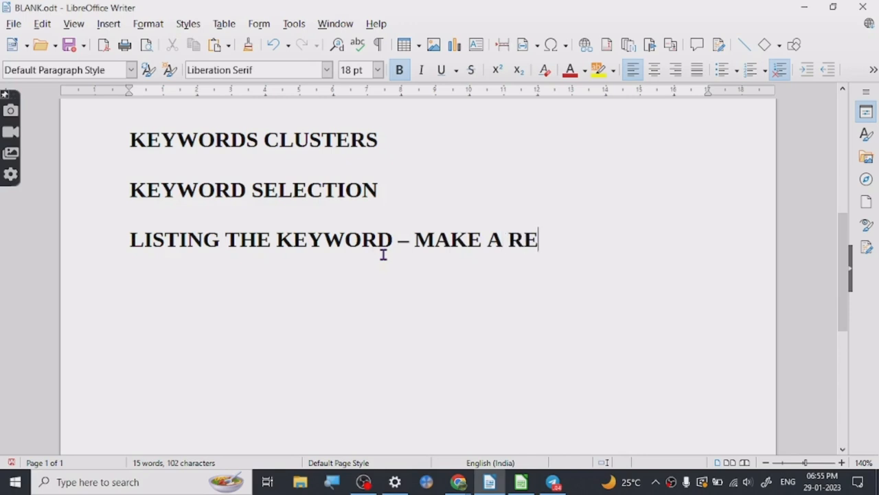
text(CORD)
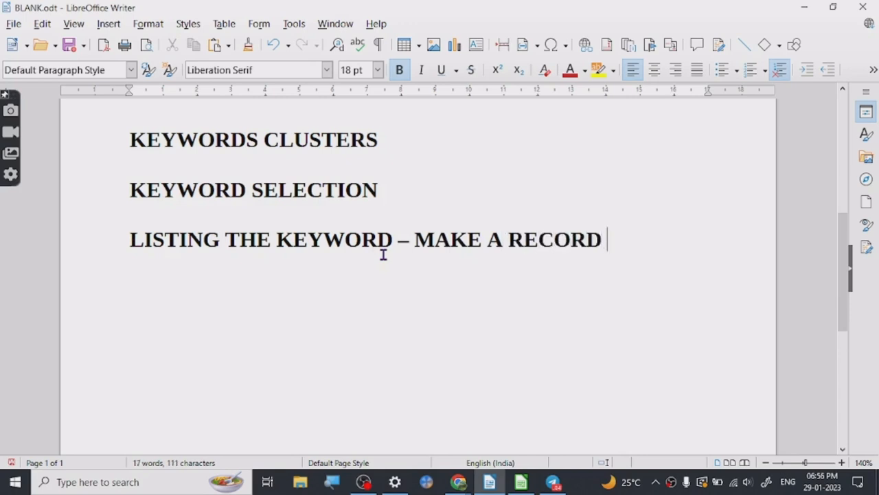
mouse_move(651, 231)
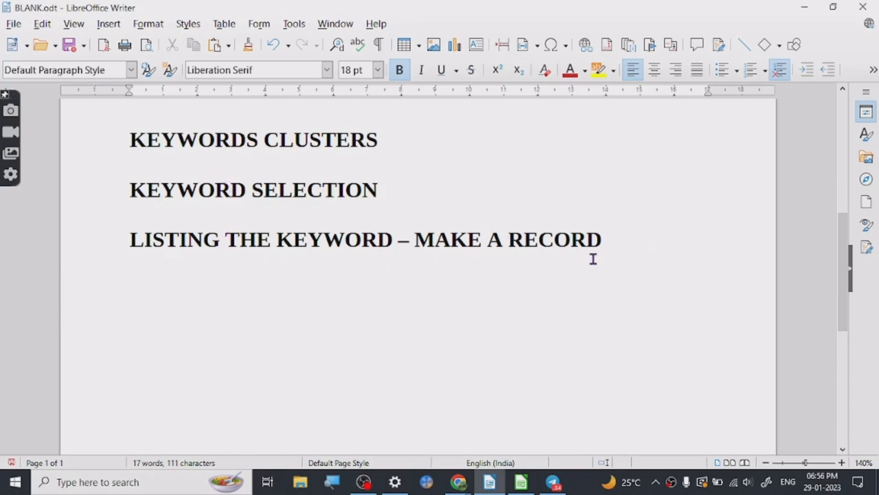
Step: Extend the third heading with – PLAN PROPERLY
text(- P)
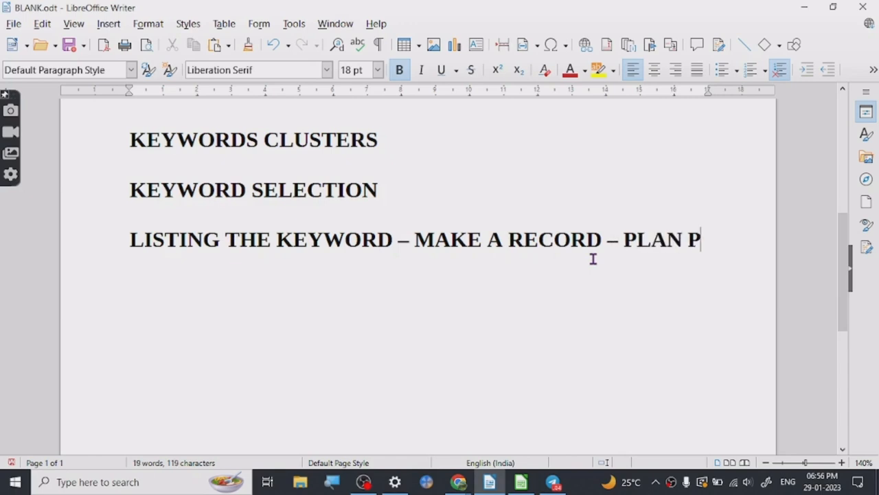
text(RO)
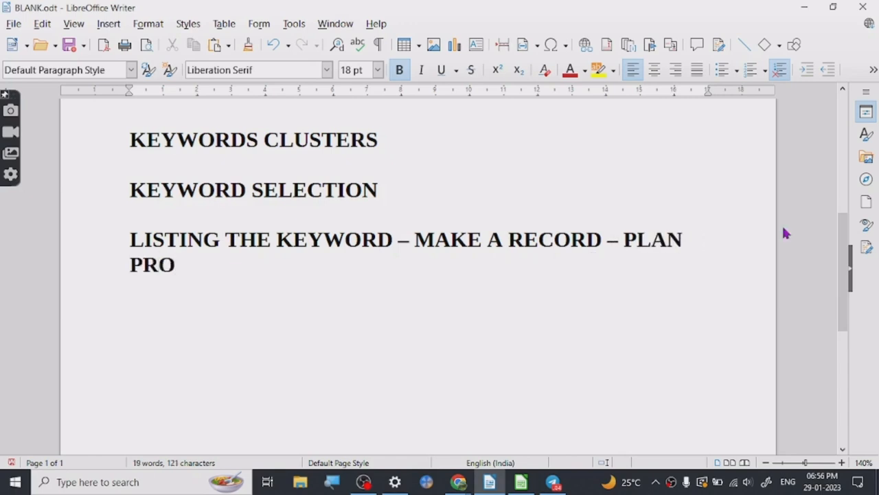
text(PE)
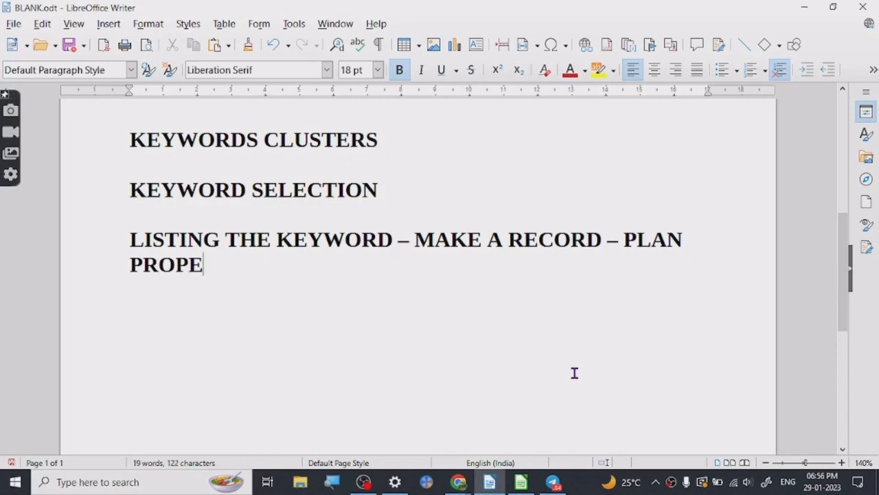
text(RLY)
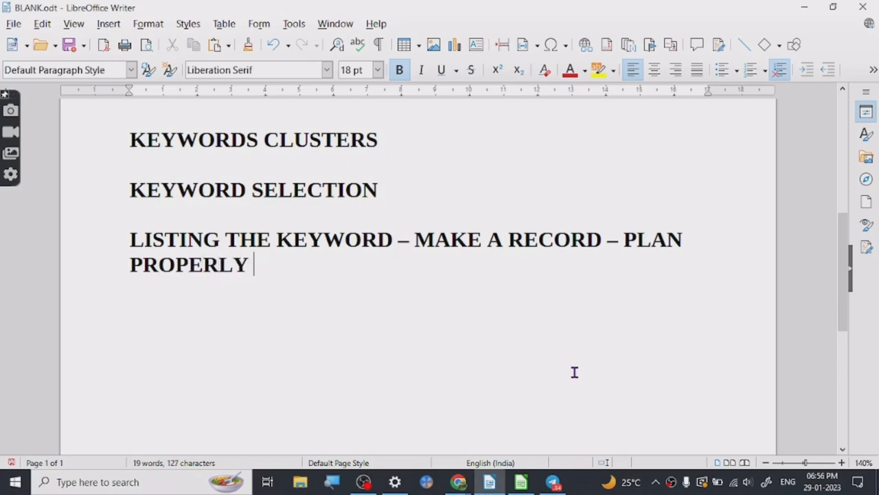
mouse_move(451, 481)
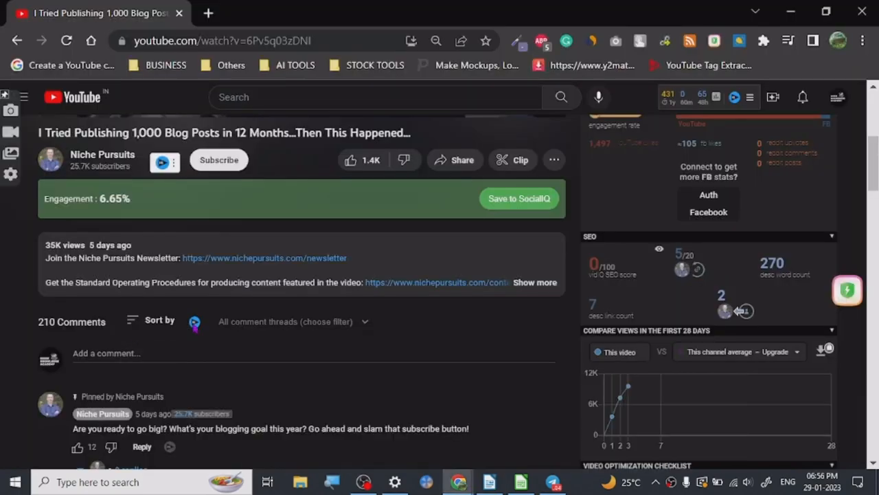
mouse_move(240, 336)
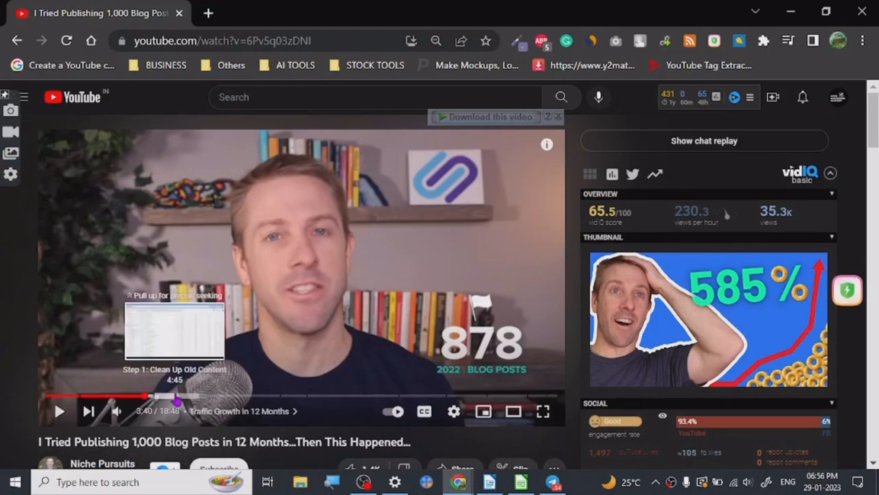
Step: Scrub the video forward to Step 6, Update Content Regularly, showing the content-plan spreadsheet, and pause
click(176, 396)
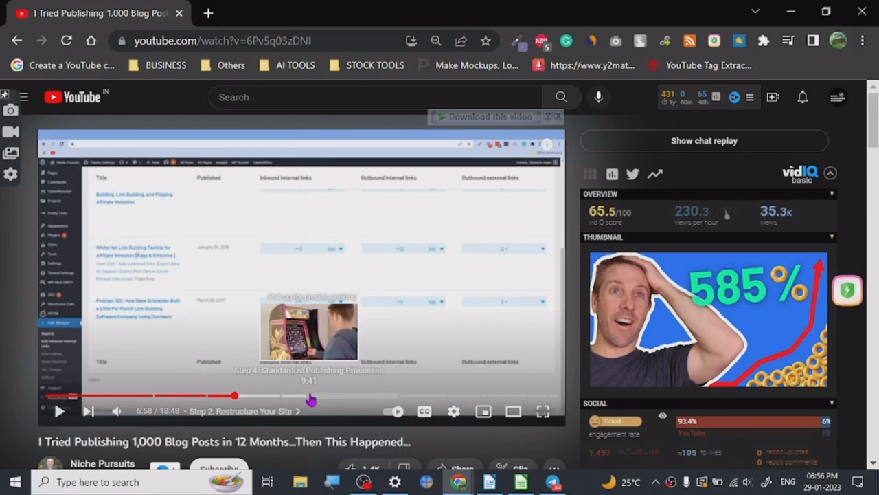
drag(236, 395, 382, 395)
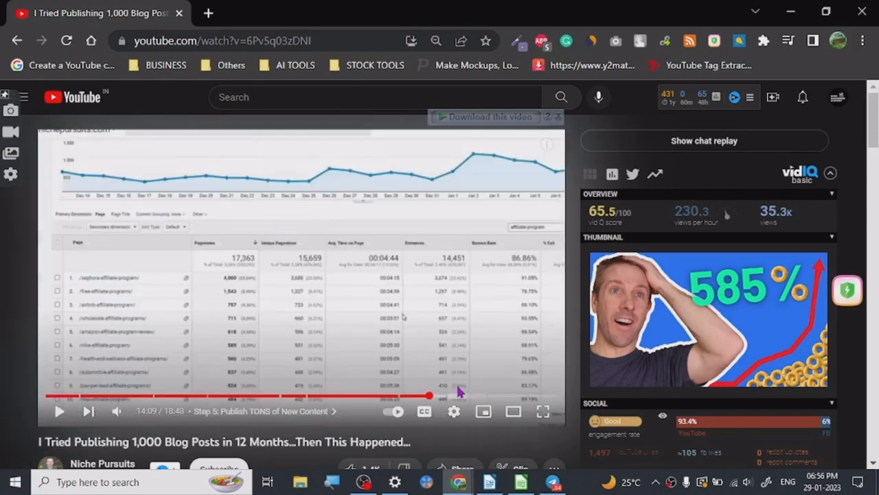
mouse_move(470, 398)
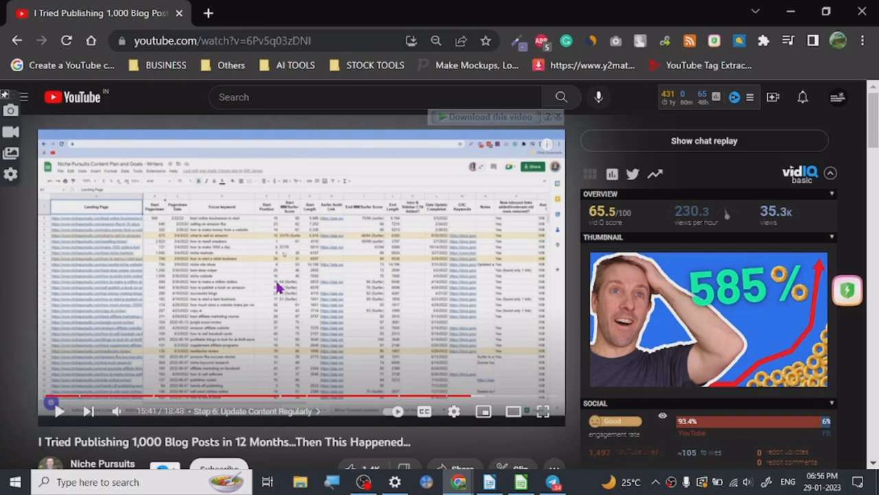
mouse_move(302, 247)
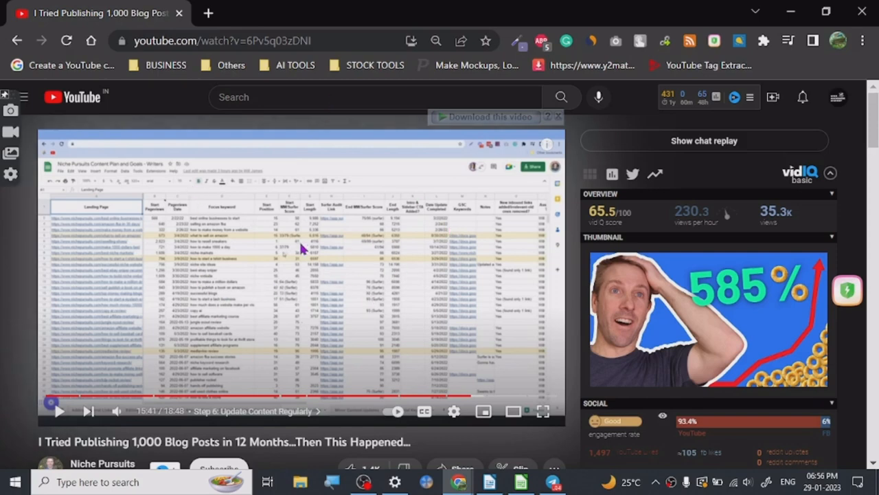
scroll(down, 3)
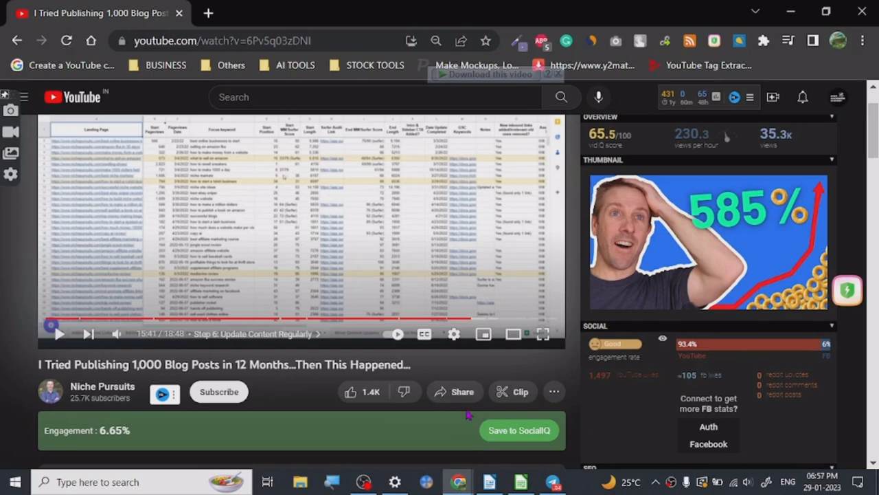
click(521, 481)
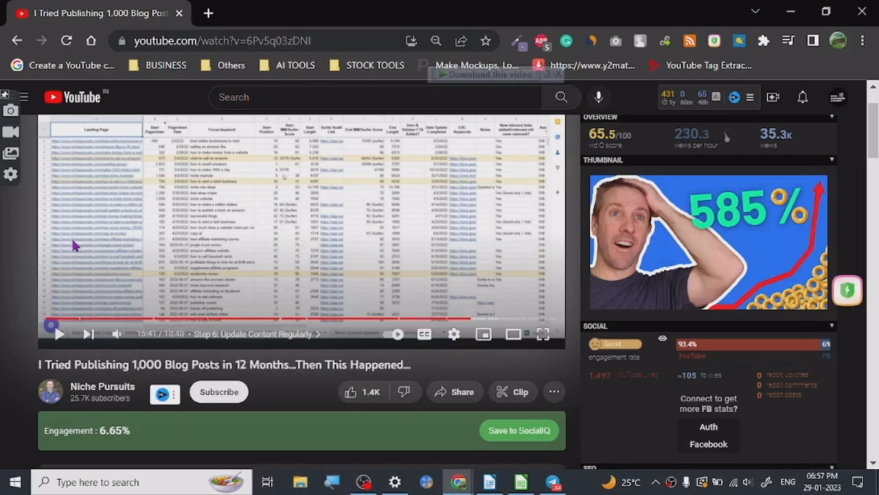
mouse_move(413, 220)
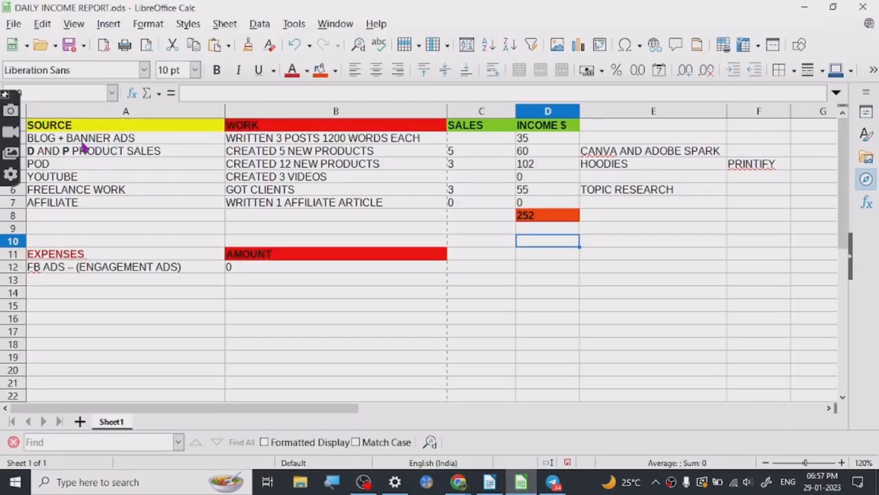
mouse_move(270, 151)
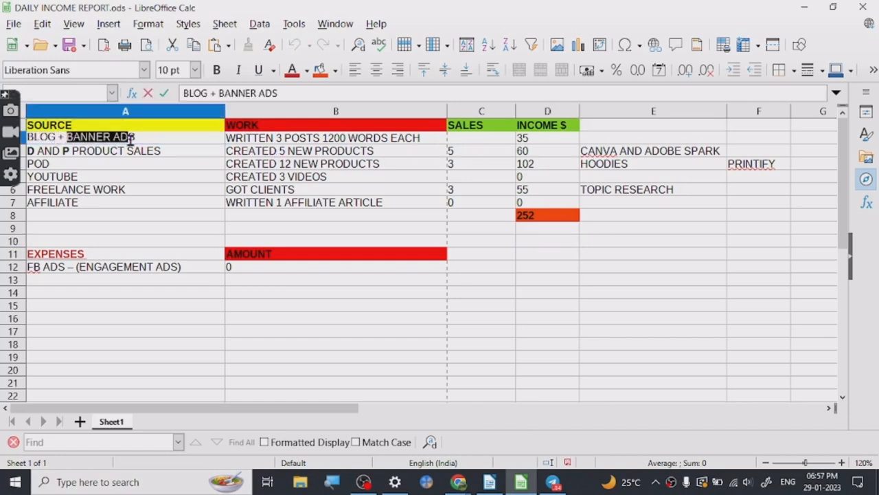
Step: Show DAILY INCOME REPORT.ods in Calc and review the FREELANCE WORK and AFFILIATE source and income cells
click(259, 70)
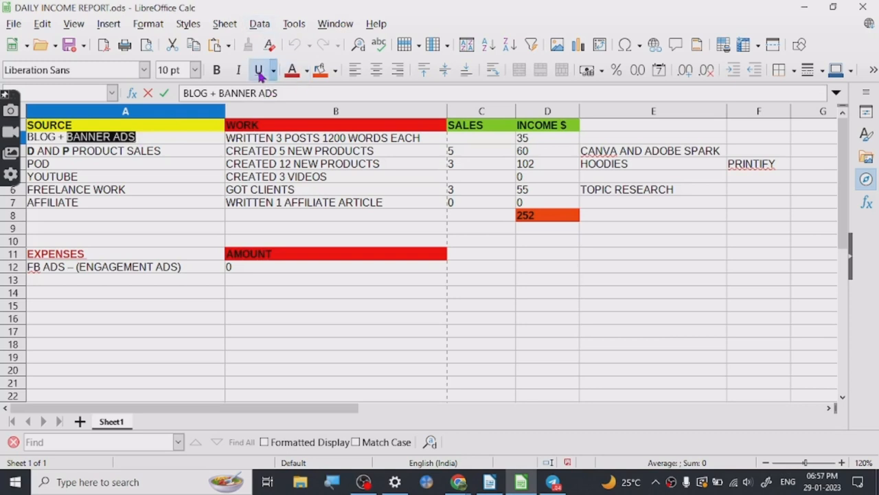
click(252, 69)
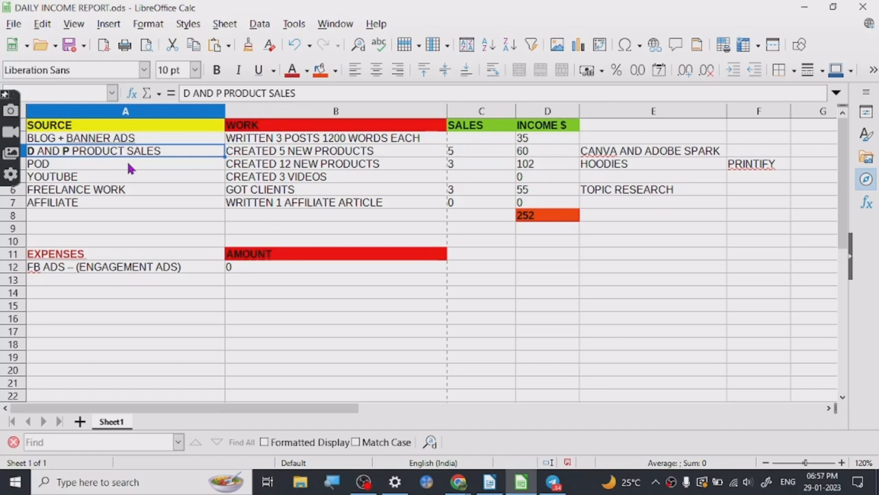
mouse_move(93, 166)
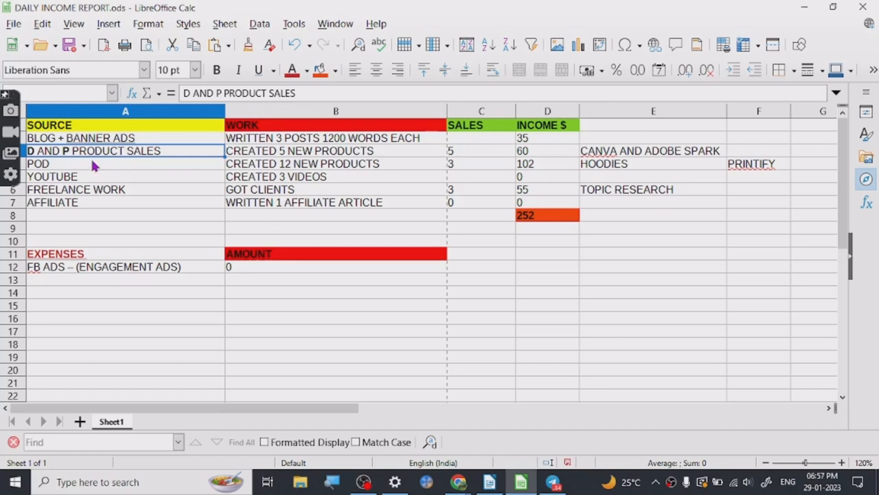
mouse_move(102, 159)
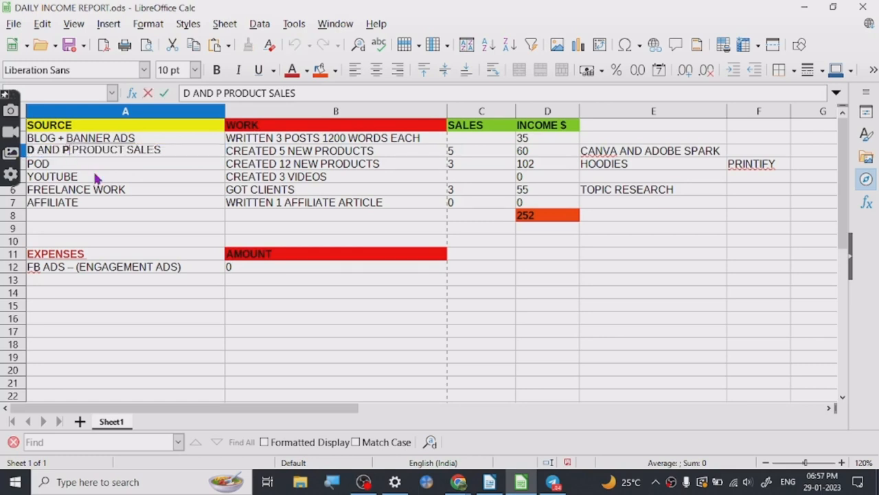
click(103, 163)
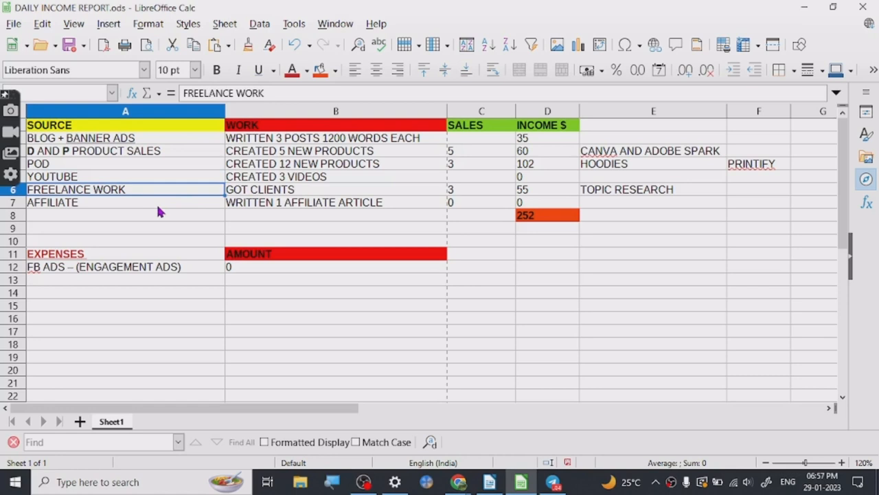
click(547, 202)
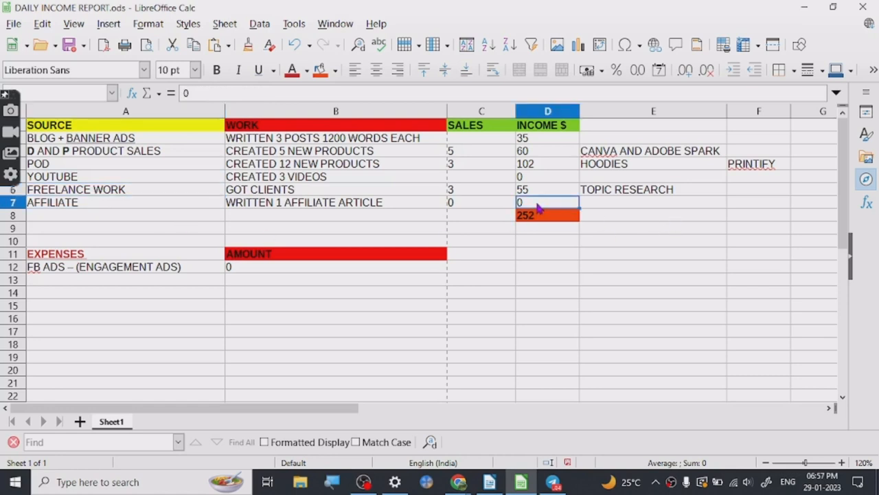
click(127, 214)
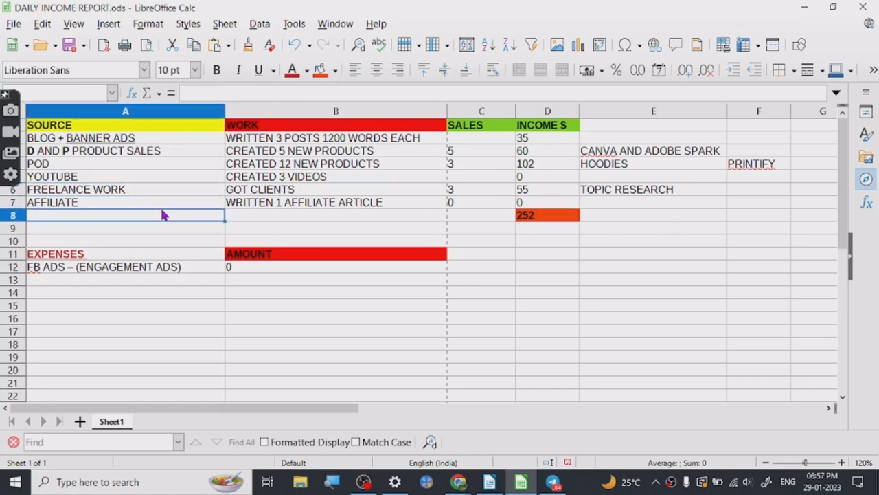
click(124, 202)
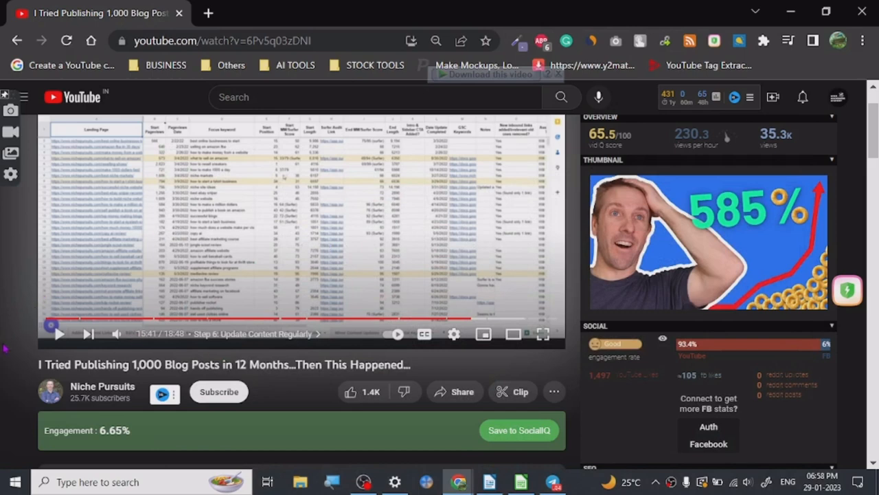
mouse_move(20, 393)
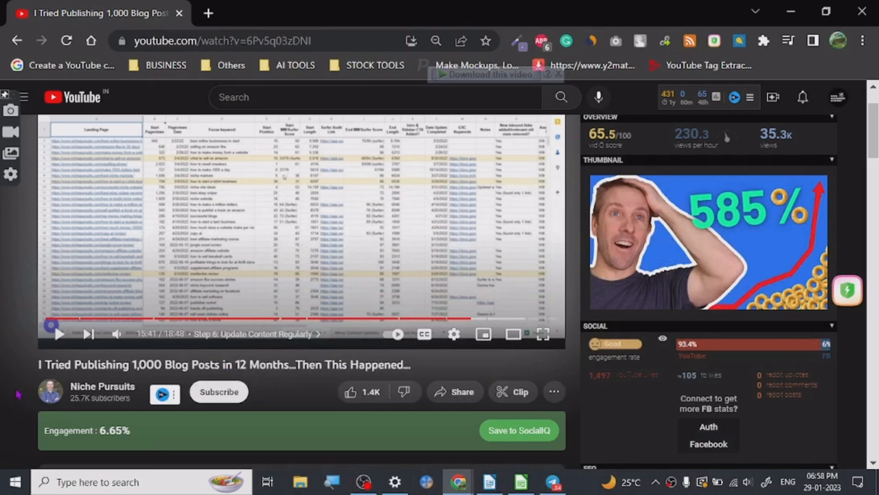